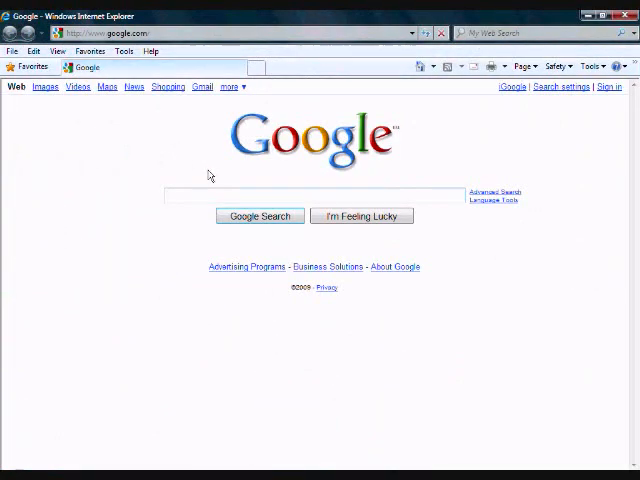
# - Search Google for the Sandbox game maker address, typed as 'snadboxgamemaker.com'
pyautogui.write('snadbox')
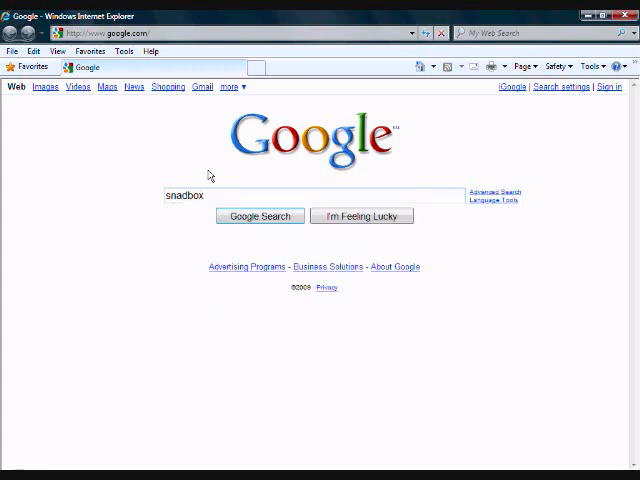
pyautogui.write('gamemaker.com')
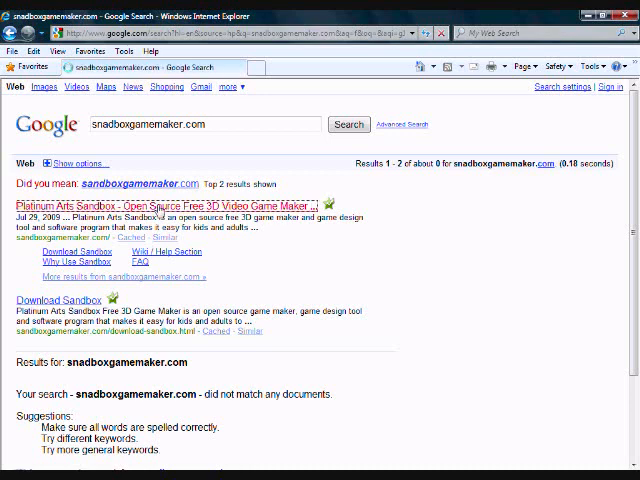
# - Go to the Platinum Arts Sandbox home page and skim the Sandbox 2.4 release news
pyautogui.click(160, 206)
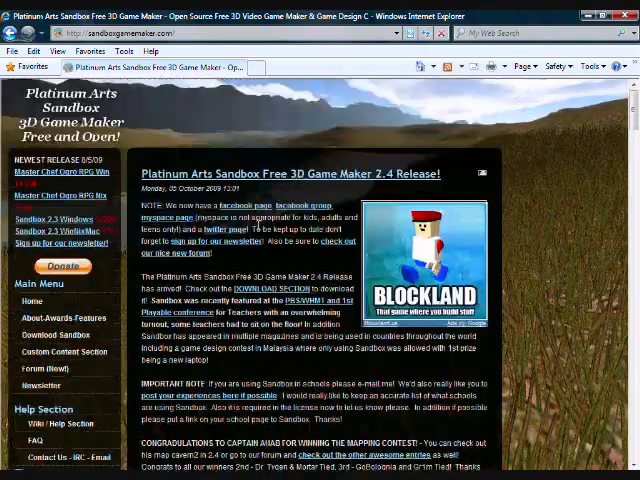
pyautogui.scroll(-3)
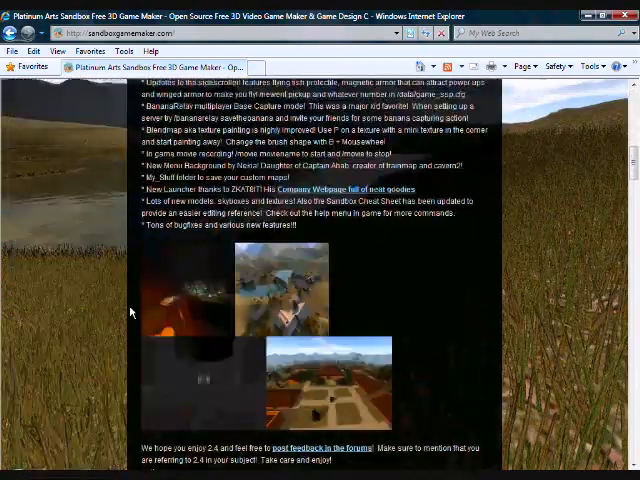
pyautogui.scroll(3)
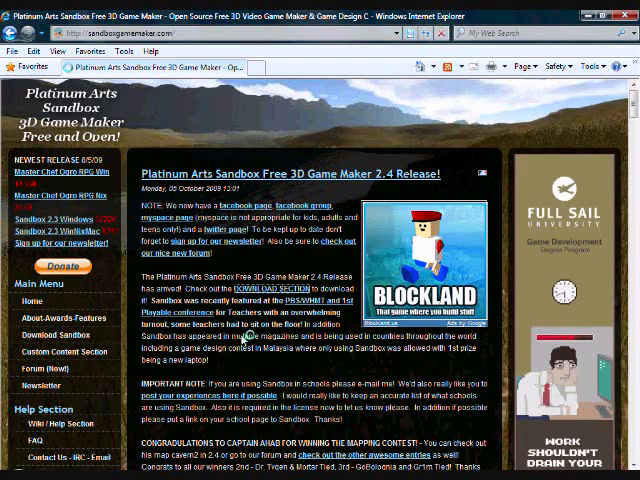
# - From the Download Sandbox page, save the Windows Sandbox 2.4 installer and return to the desktop
pyautogui.click(58, 334)
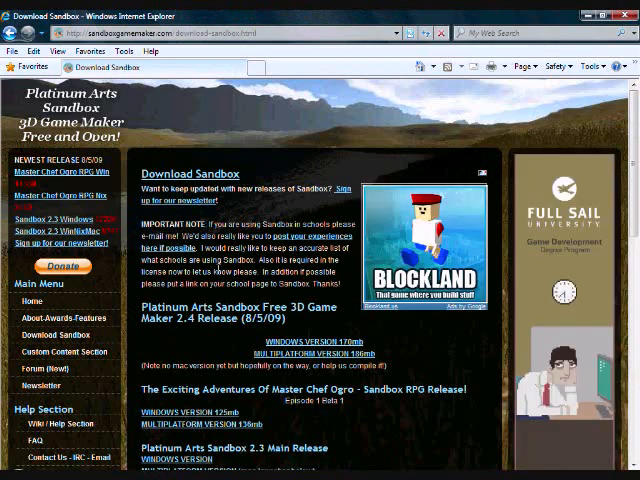
pyautogui.scroll(-3)
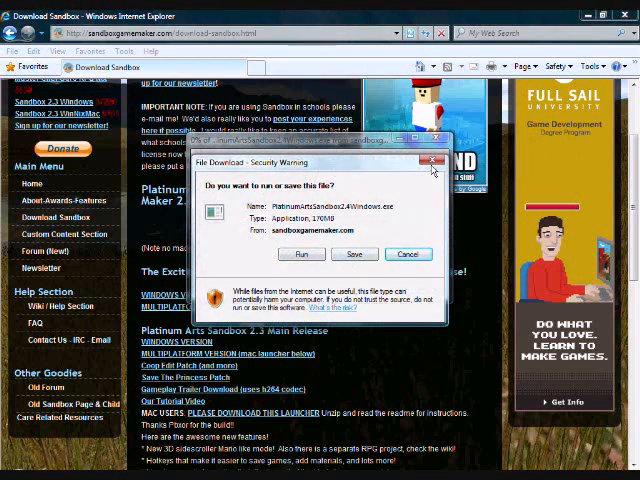
pyautogui.click(354, 252)
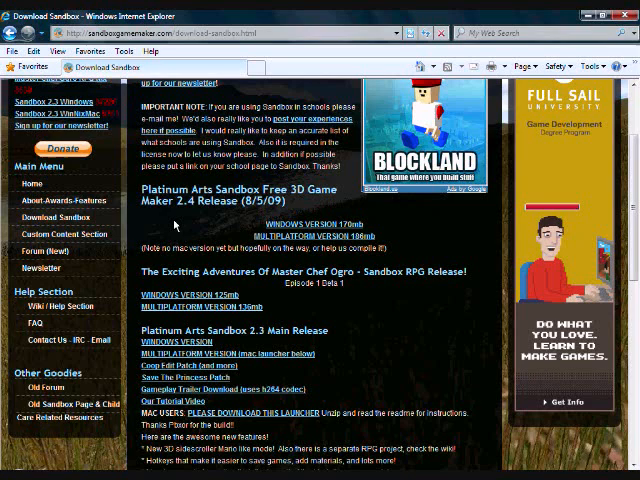
pyautogui.moveTo(204, 212)
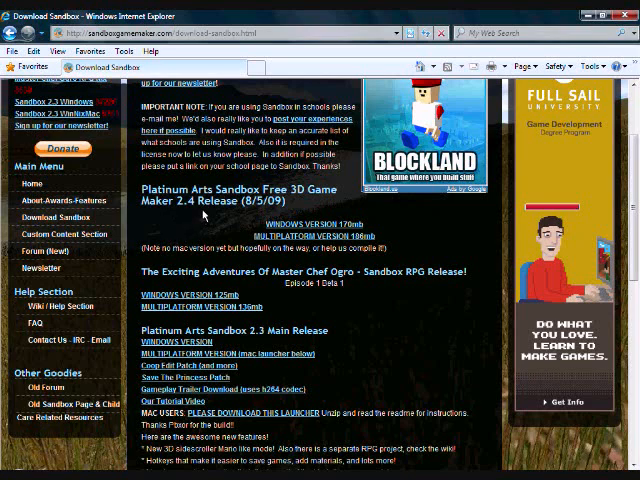
pyautogui.scroll(3)
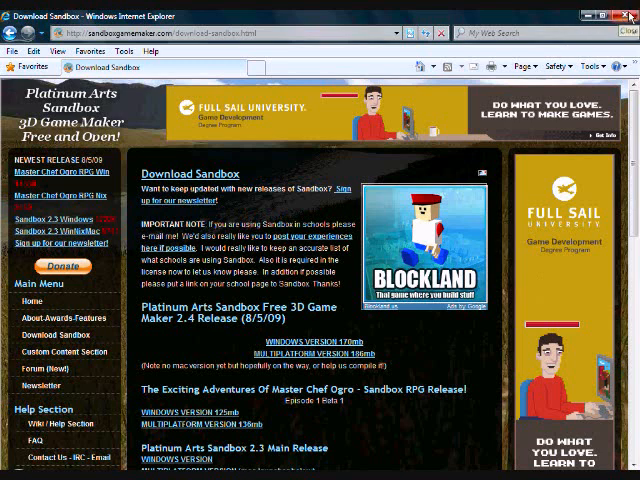
pyautogui.click(628, 16)
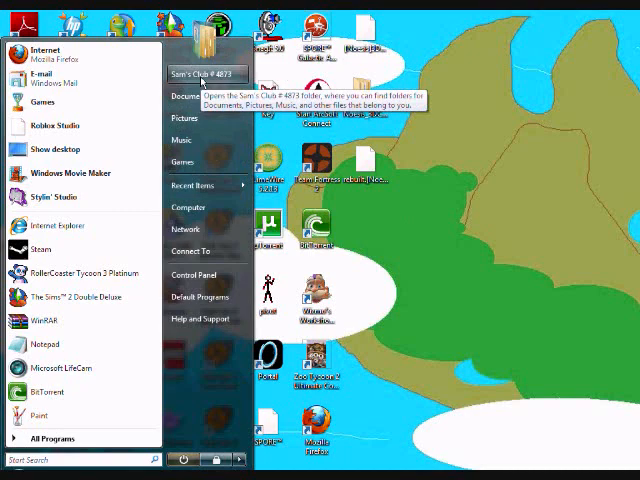
# - From Downloads > PlatinumArtsSandbox2.4, create a SandboxLauncher shortcut on the desktop and close Explorer
pyautogui.click(200, 74)
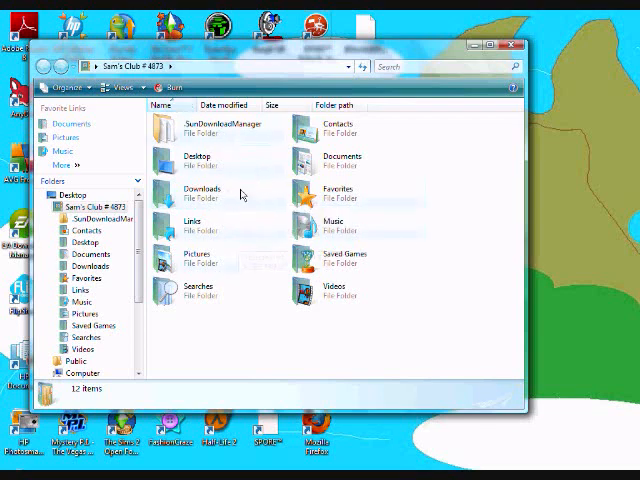
pyautogui.doubleClick(186, 196)
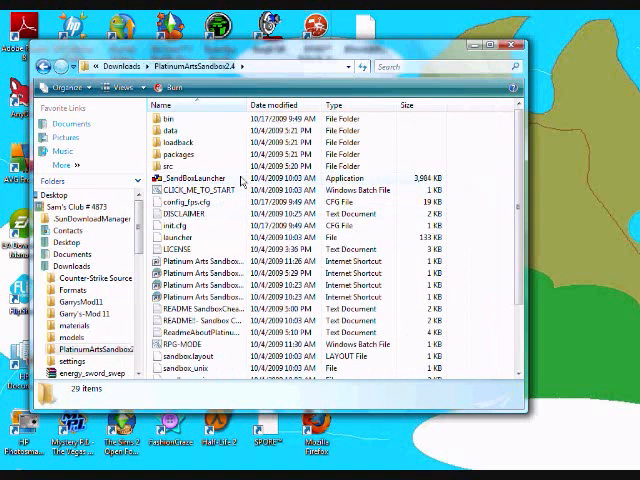
pyautogui.moveTo(212, 186)
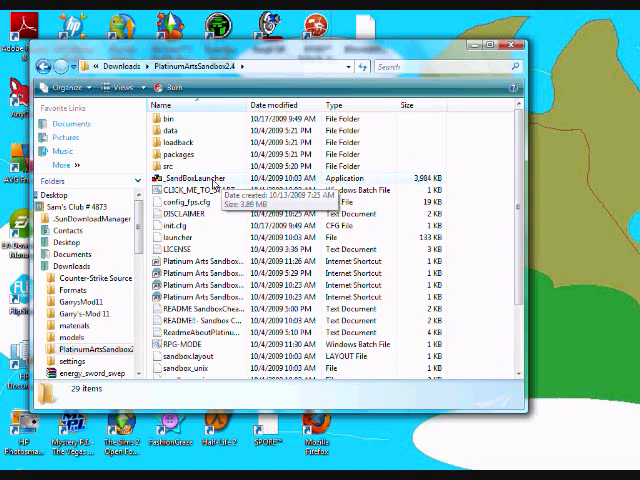
pyautogui.rightClick(184, 176)
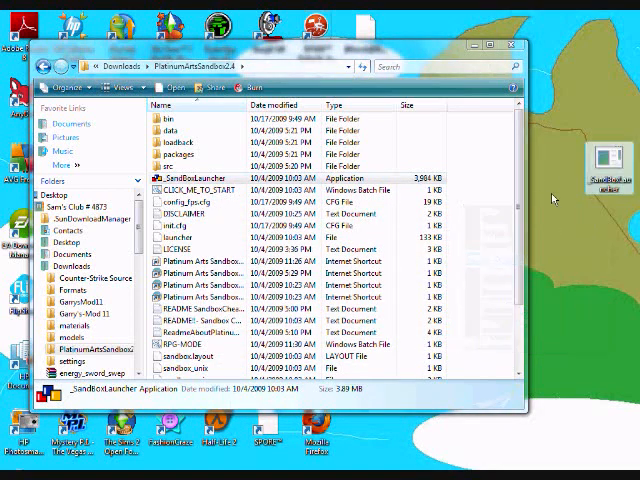
pyautogui.click(506, 44)
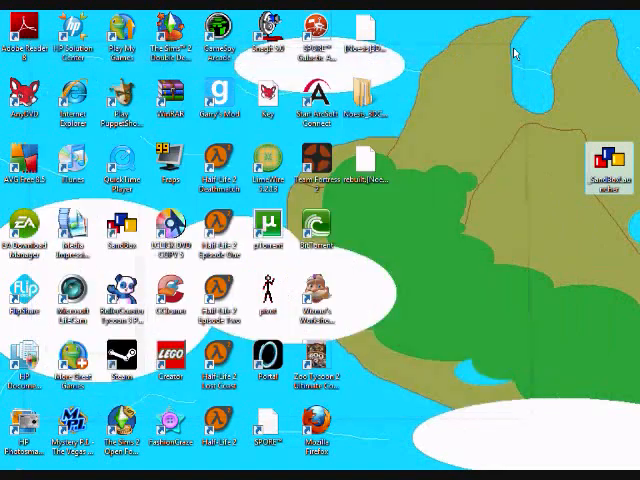
# - Drag the SandboxLauncher shortcut into the grid of desktop icons
pyautogui.moveTo(600, 160); pyautogui.dragTo(462, 220)
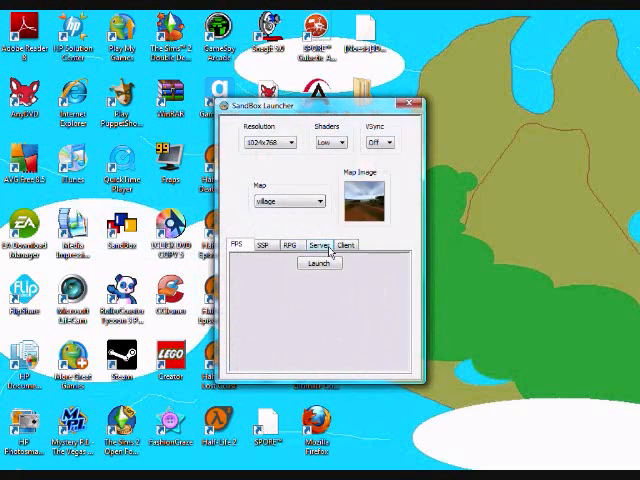
# - Review the Server and SSP settings, pick a map from the map list, then close the launcher
pyautogui.click(348, 244)
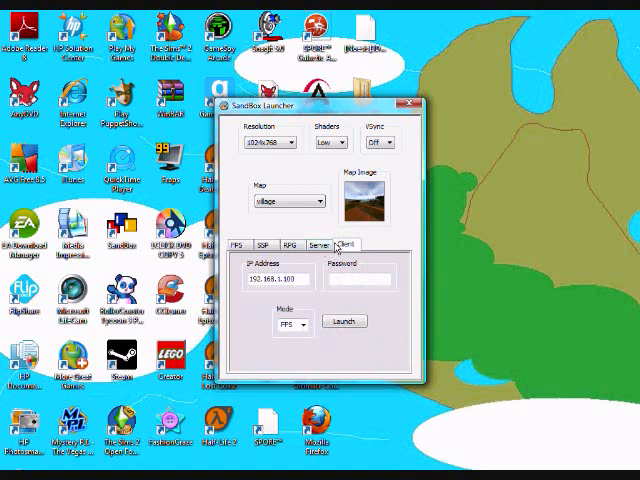
pyautogui.click(264, 244)
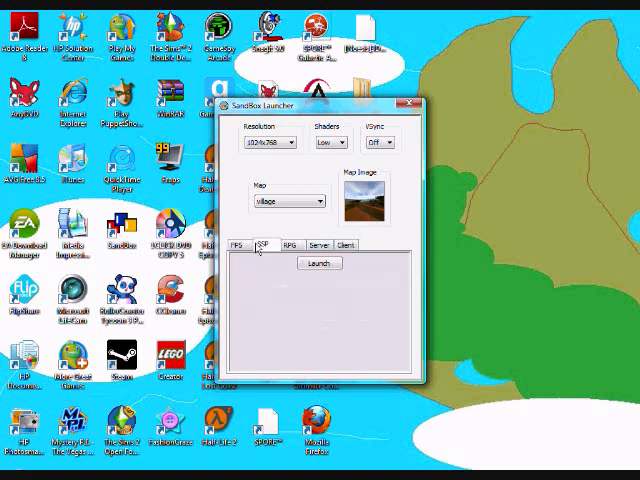
pyautogui.click(240, 244)
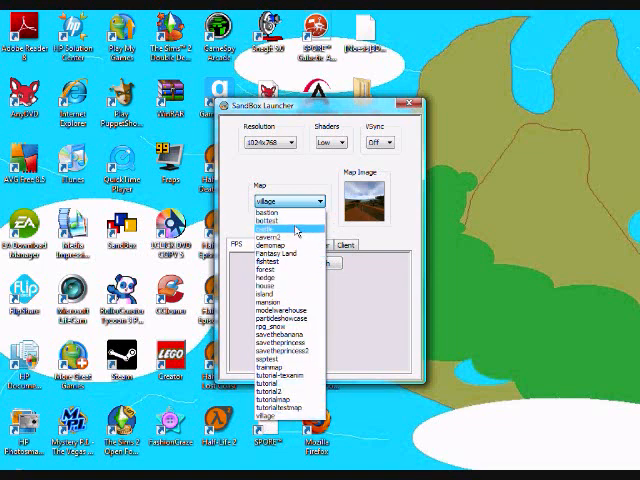
pyautogui.click(282, 428)
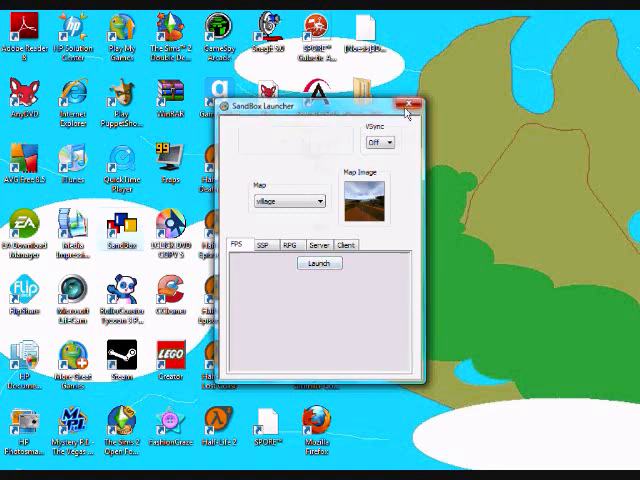
pyautogui.click(412, 104)
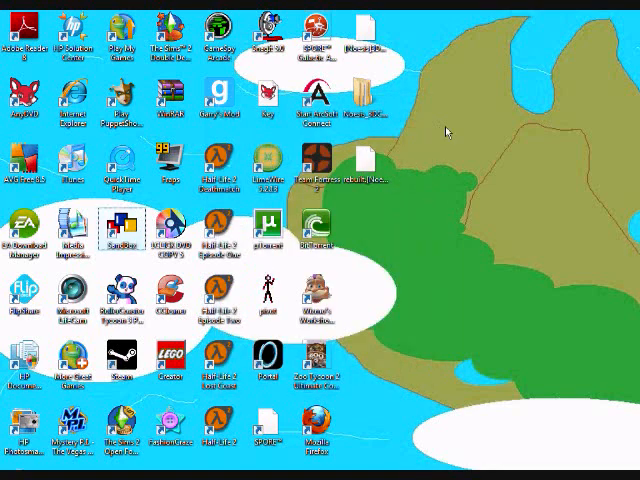